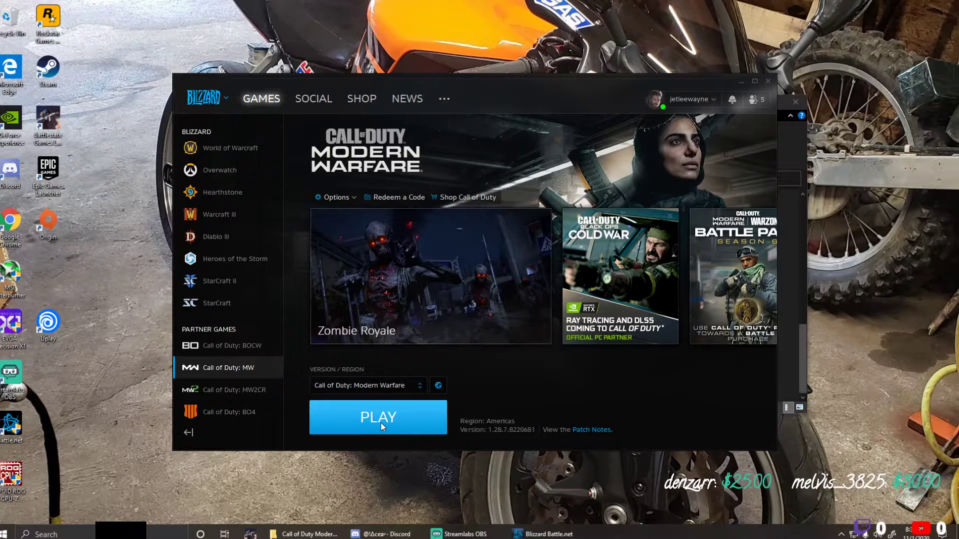
Step: Launch Call of Duty: Modern Warfare and answer No to the unsupported operating system warning
click(378, 418)
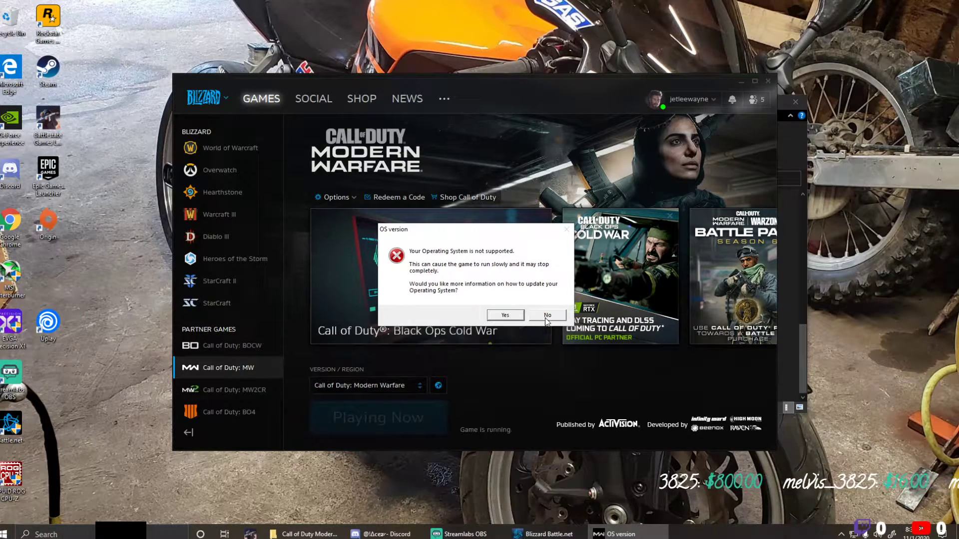
click(545, 315)
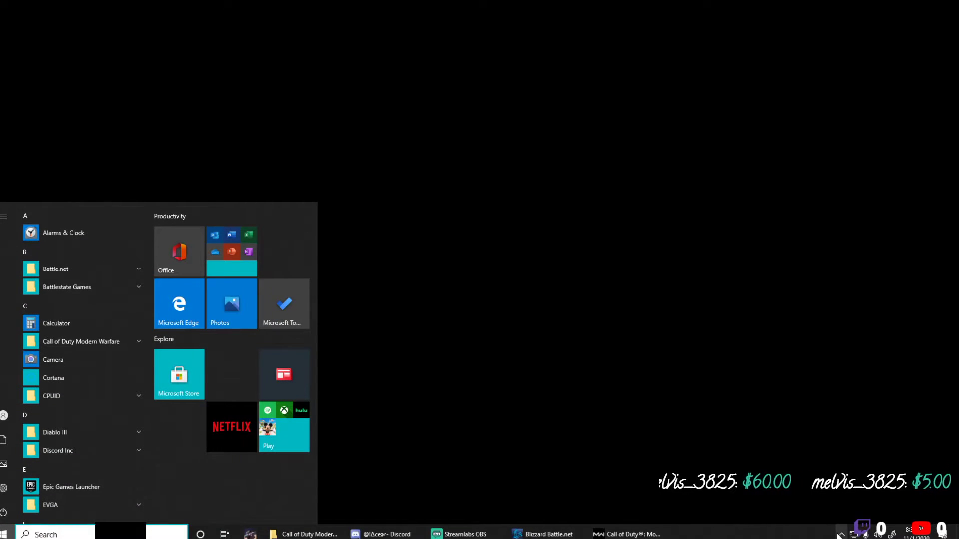
Step: End the running Call of Duty: Modern Warfare process from Task Manager via the taskbar menu
right_click(546, 534)
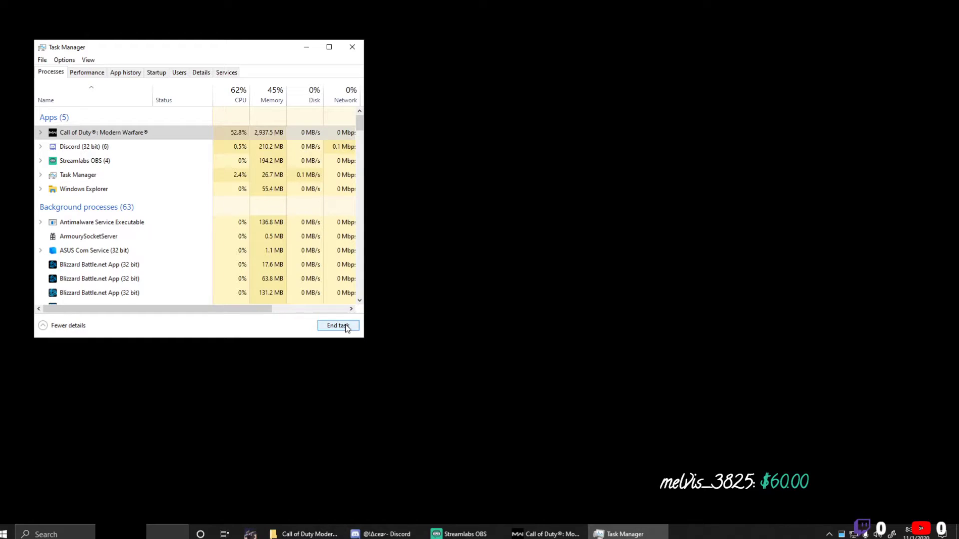
click(337, 326)
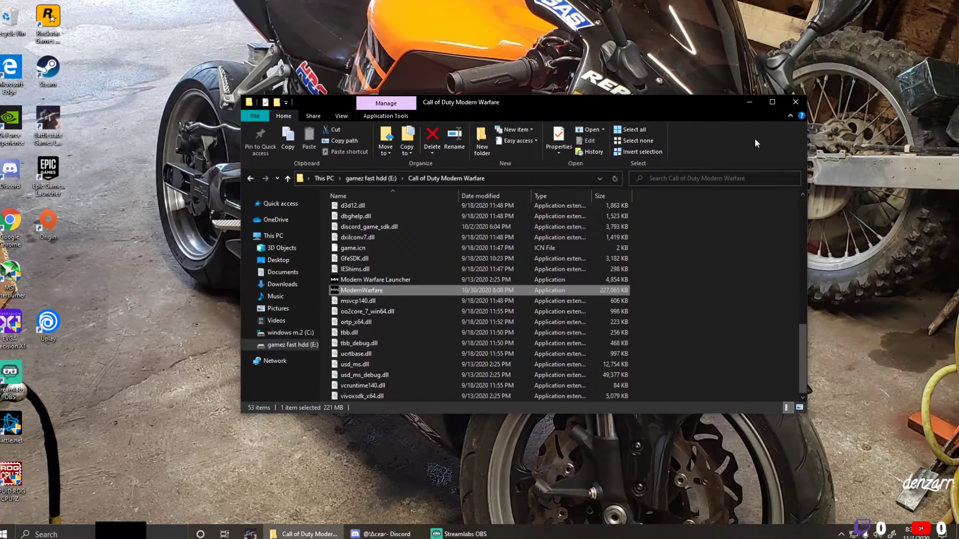
mouse_move(284, 486)
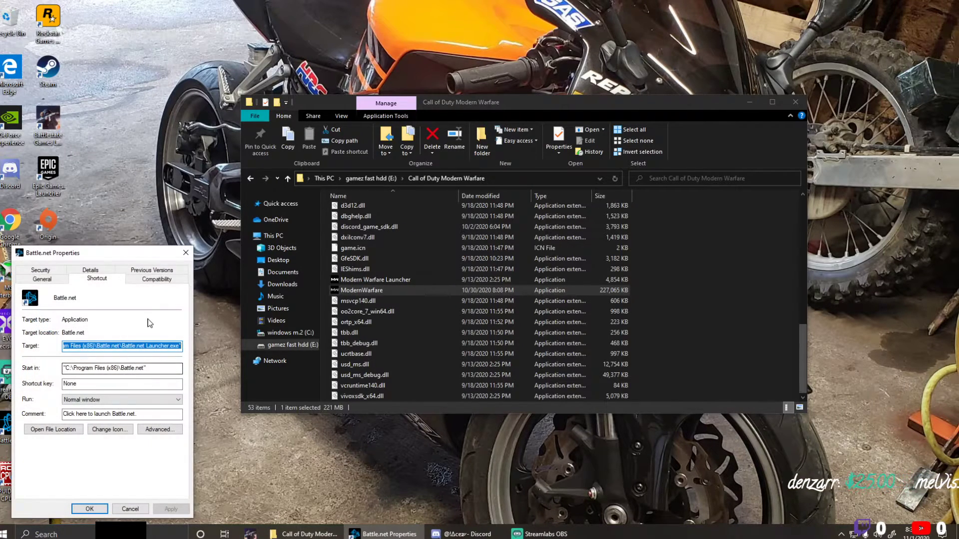
Step: Apply Battle.net shortcut Compatibility settings: Run as administrator on, compatibility mode off
click(156, 279)
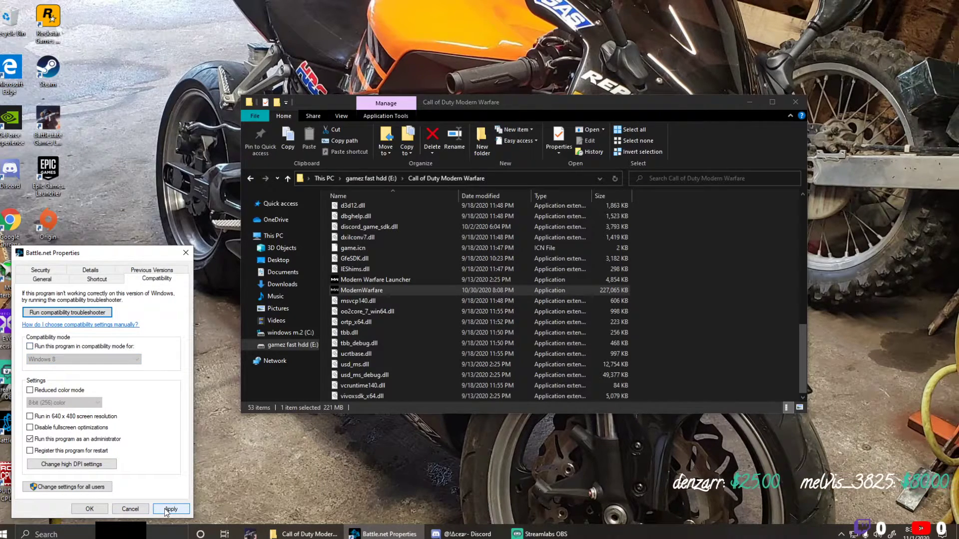
click(171, 508)
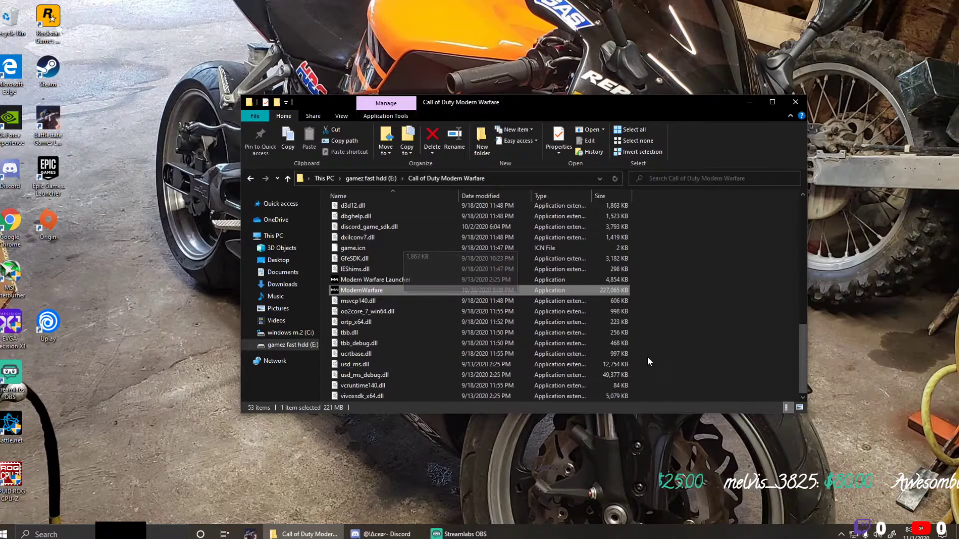
Step: Reach the ModernWarfare executable's properties inside the Call of Duty Modern Warfare folder
click(288, 178)
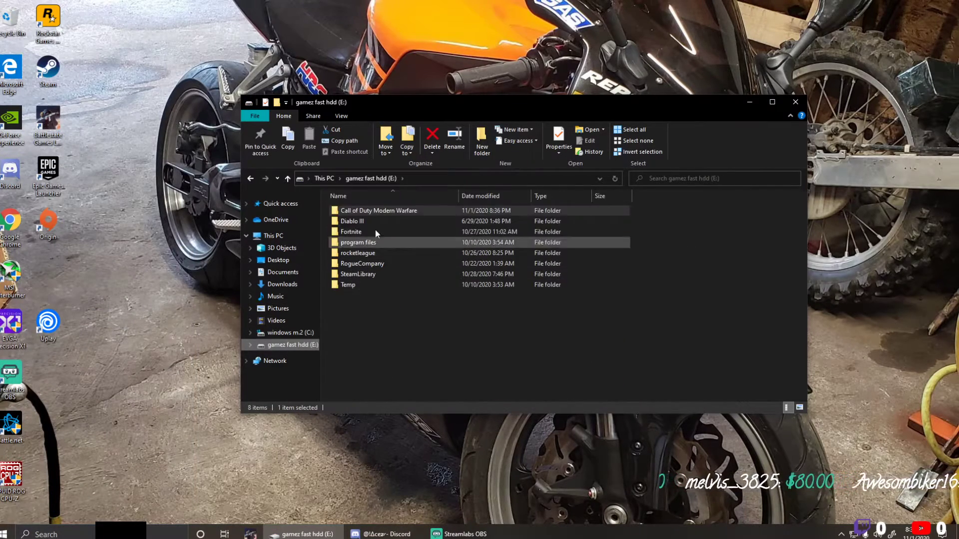
double_click(379, 210)
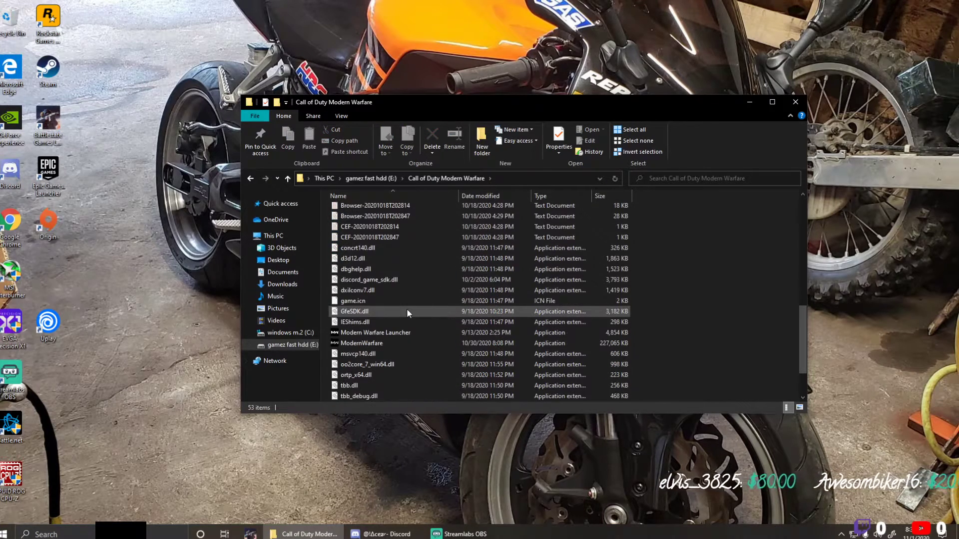
mouse_move(380, 343)
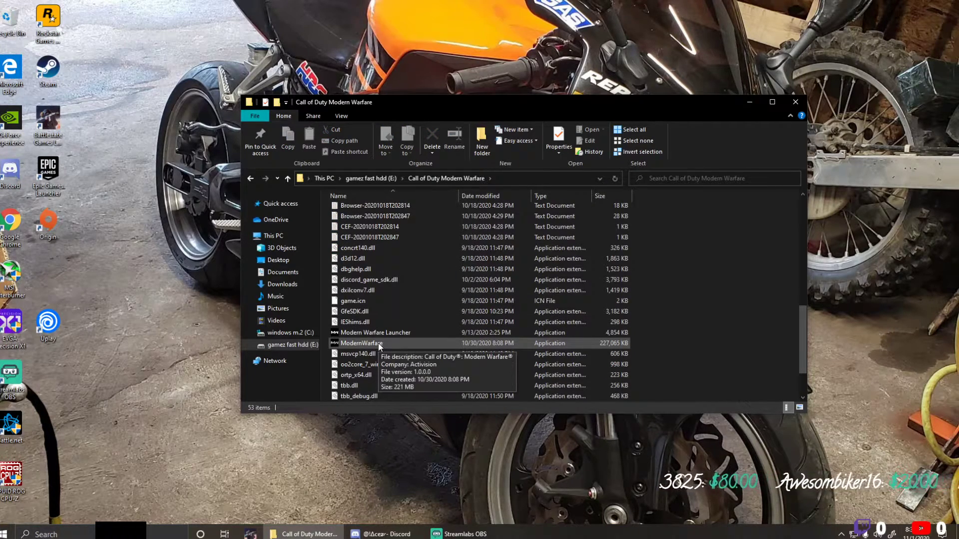
mouse_move(636, 349)
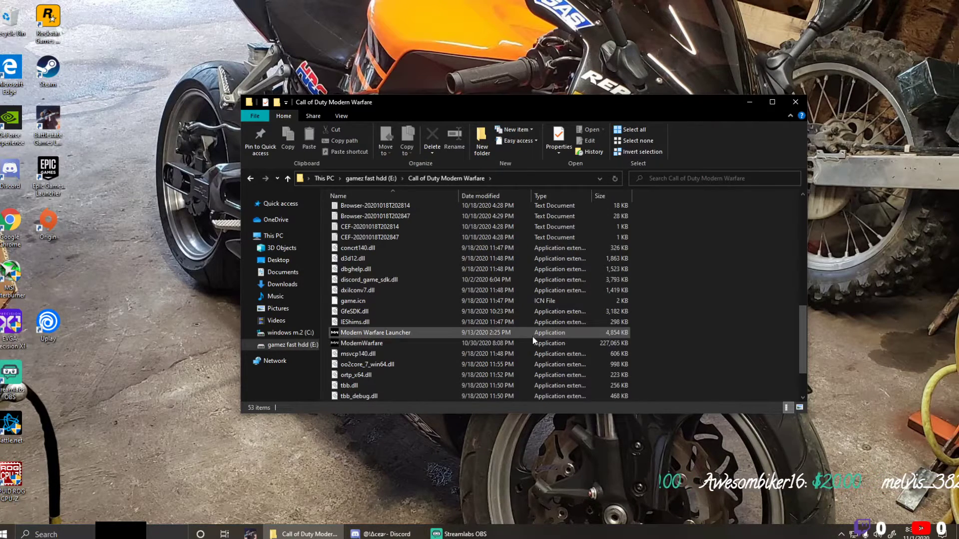
click(360, 343)
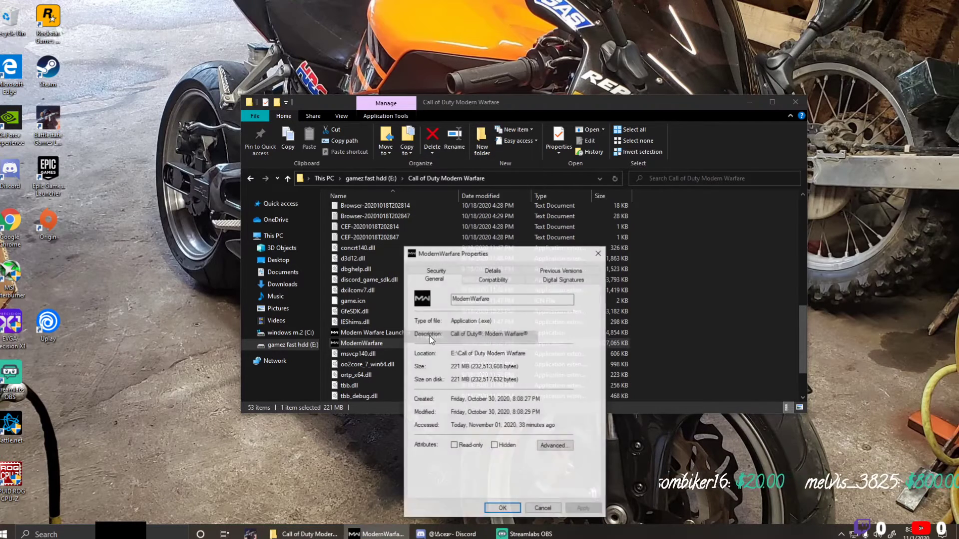
Step: Uncheck 'Run this program in compatibility mode' for ModernWarfare and confirm with OK
click(493, 278)
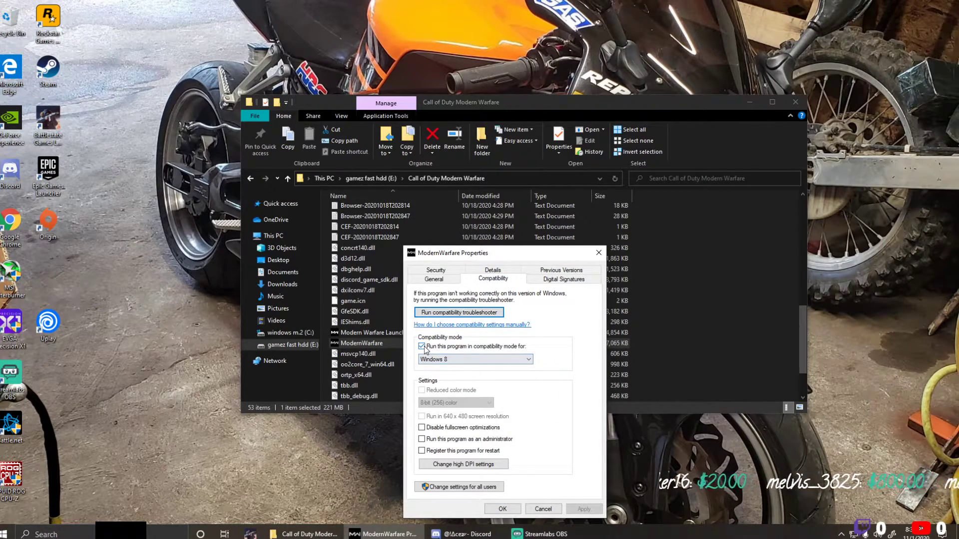
click(422, 346)
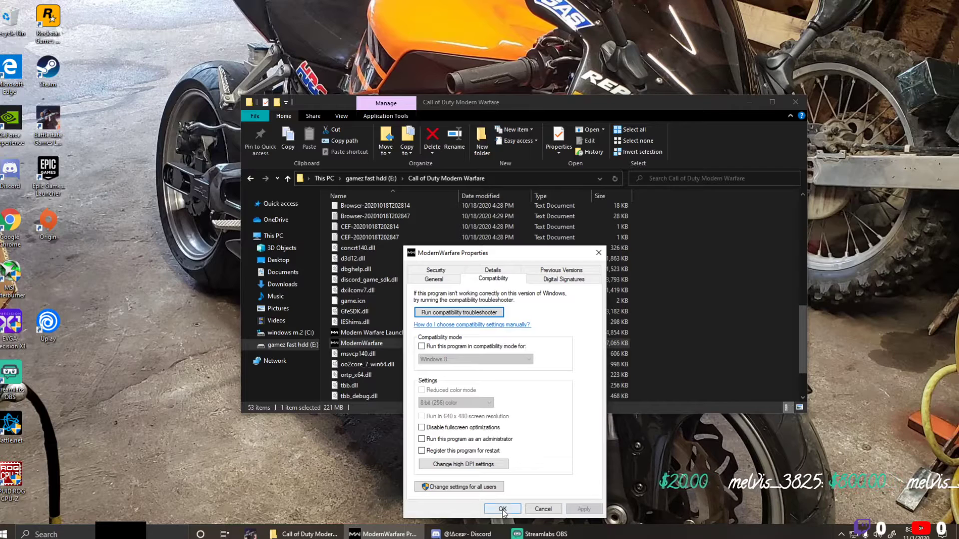
click(501, 508)
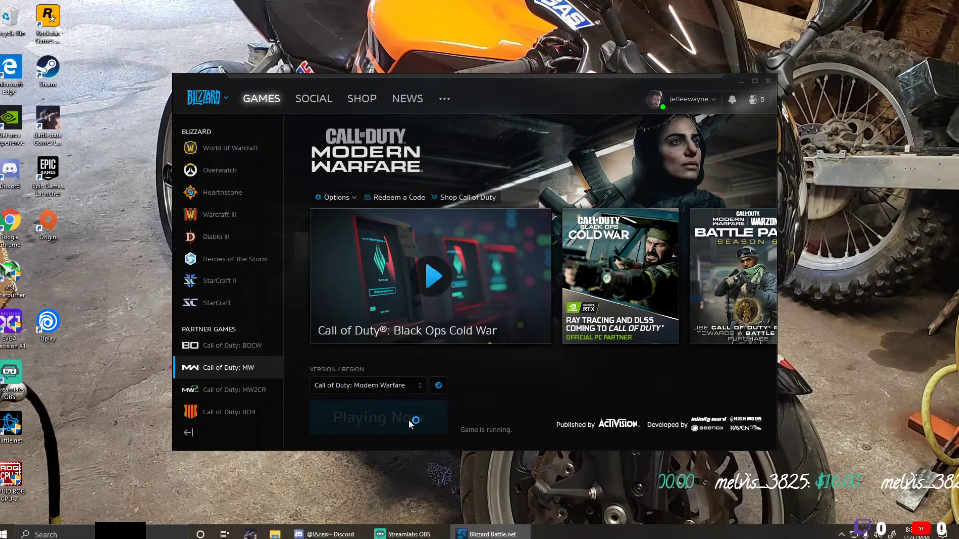
mouse_move(409, 423)
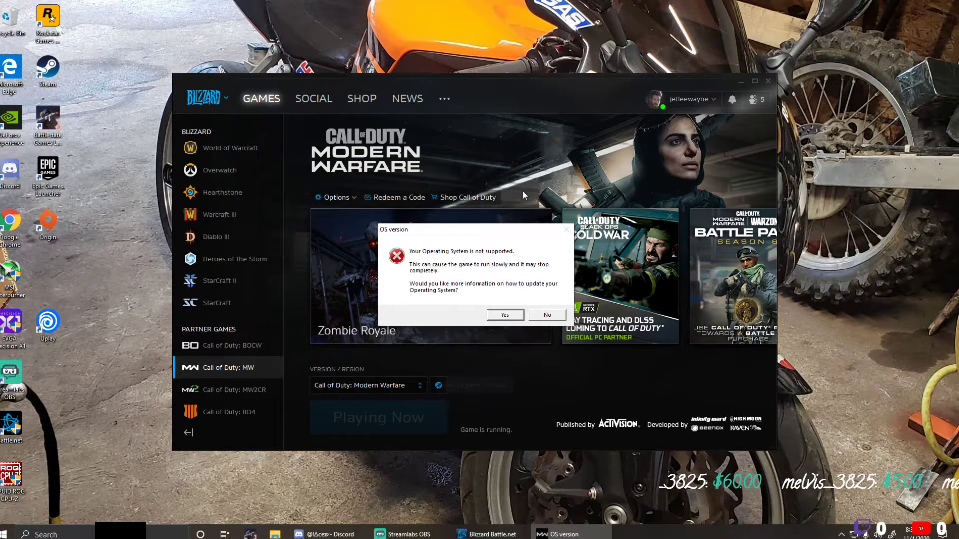
Step: Answer No to the unsupported operating system warning that appears again
click(547, 315)
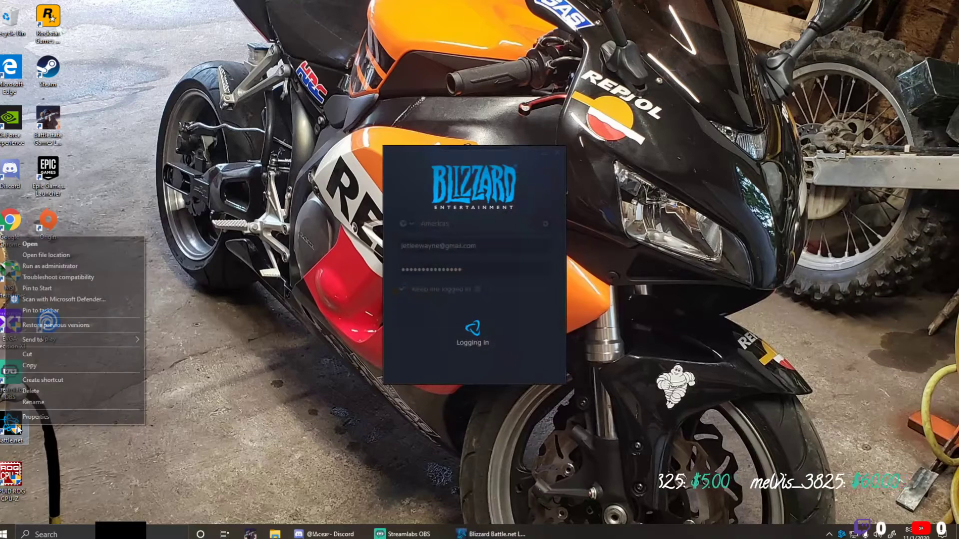
Step: Relaunch Battle.net from its desktop shortcut and let it sign back in
click(36, 416)
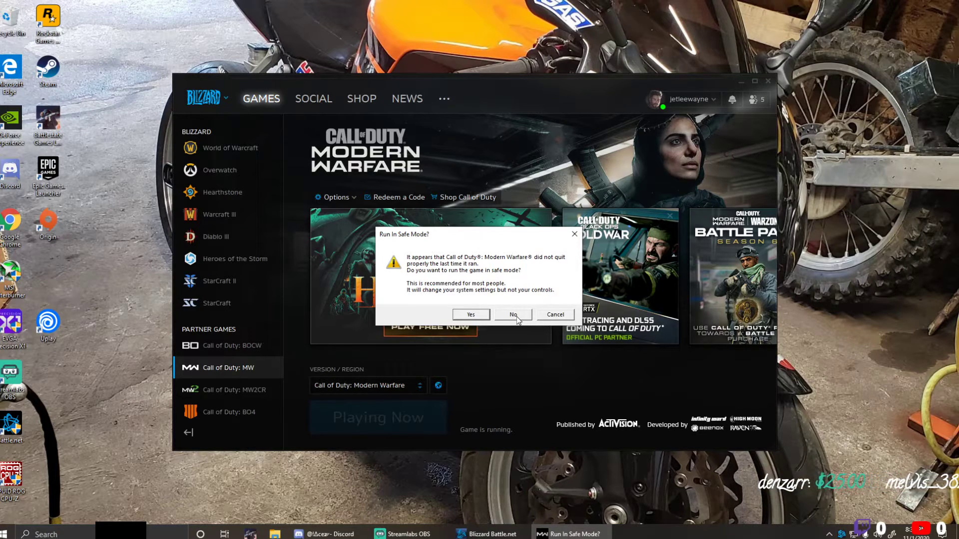
Step: Decline safe mode so Modern Warfare loads to 'Connecting to Online Services'
click(514, 315)
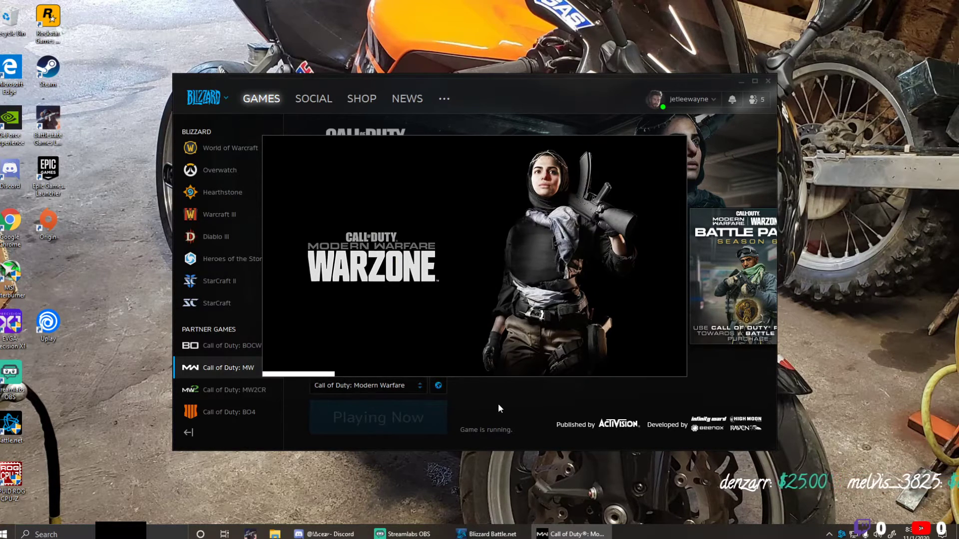
click(377, 418)
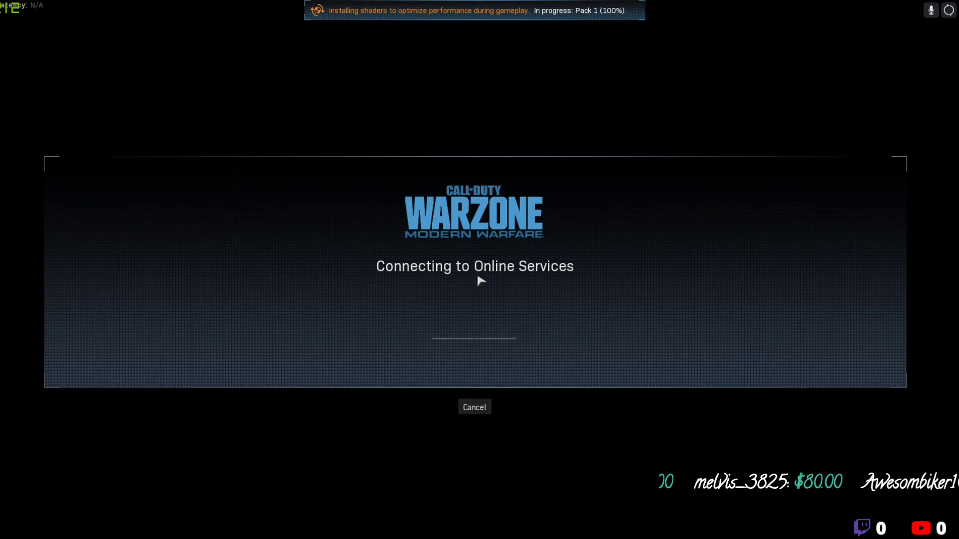